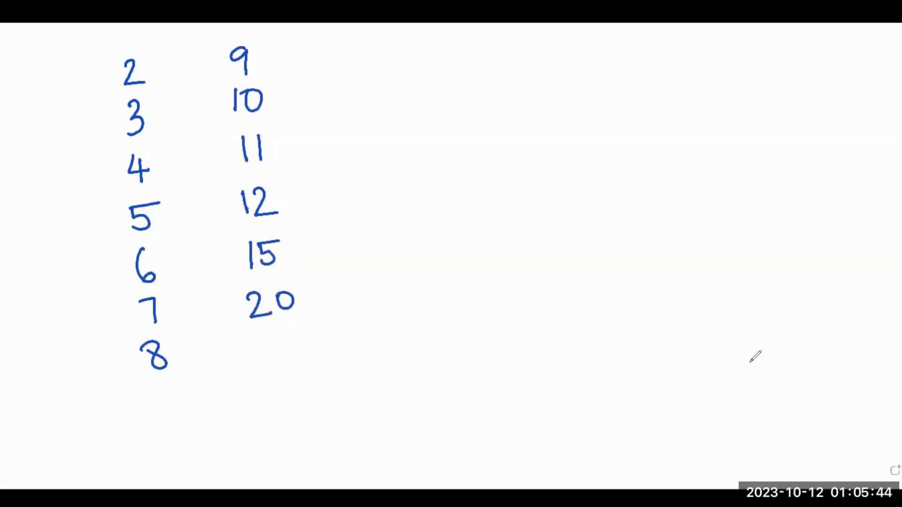
mouse_move(383, 162)
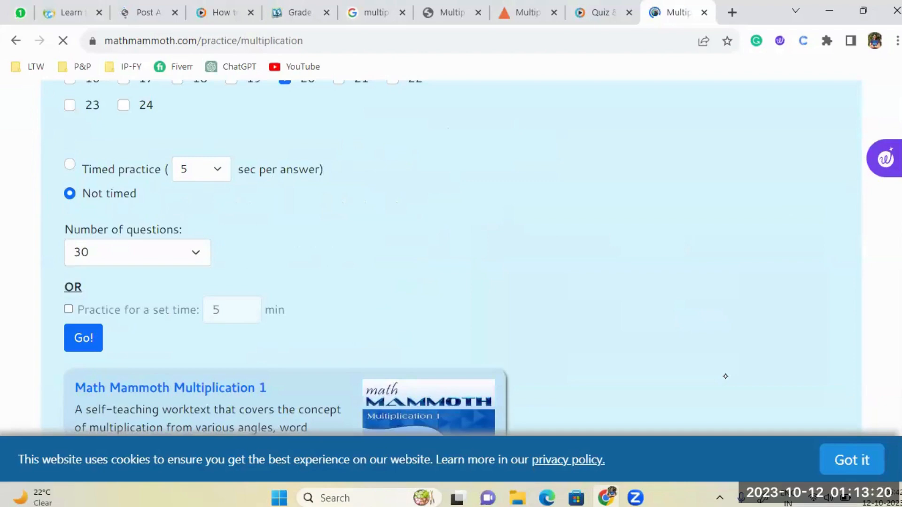
Step: Start the 30-question quiz and focus the answer box for question 1, 2 × 12
click(83, 338)
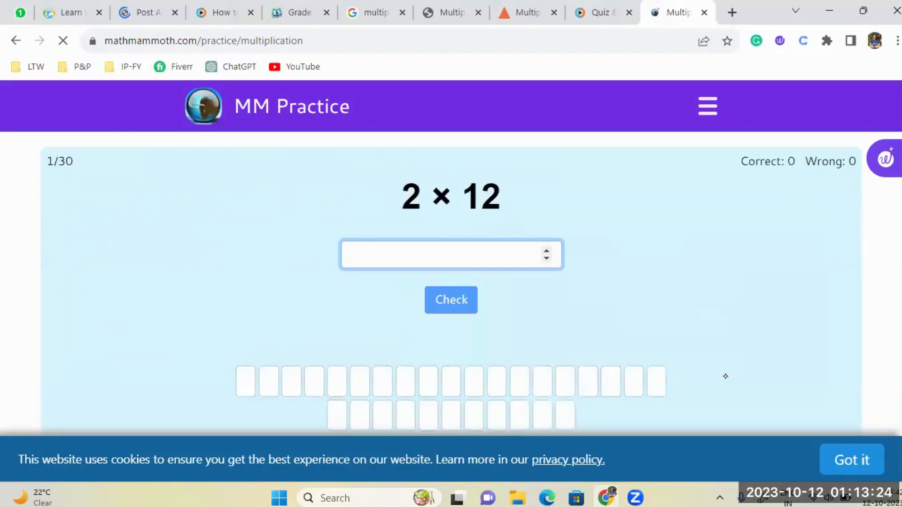
click(450, 255)
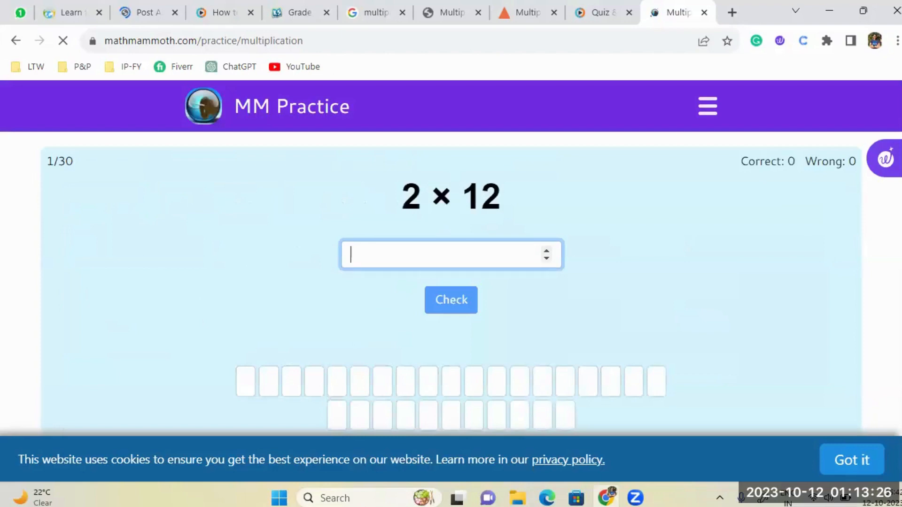
scroll(down, 3)
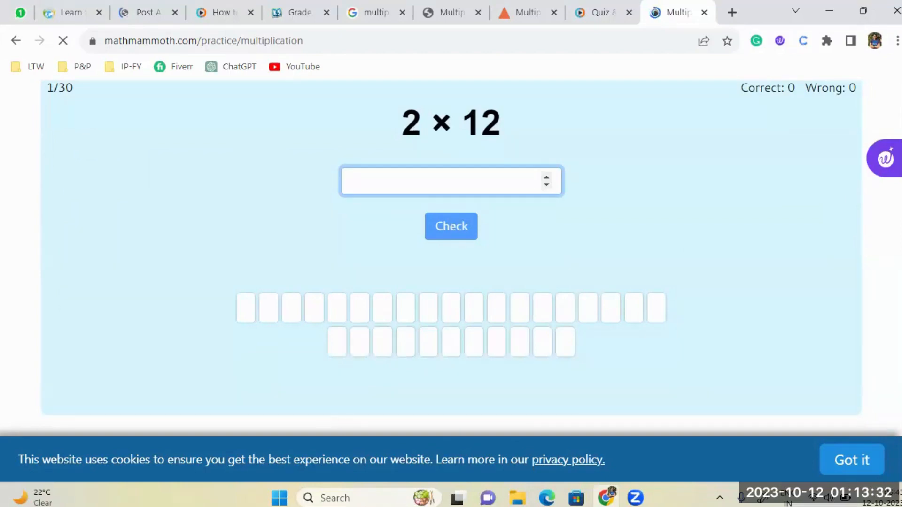
click(451, 181)
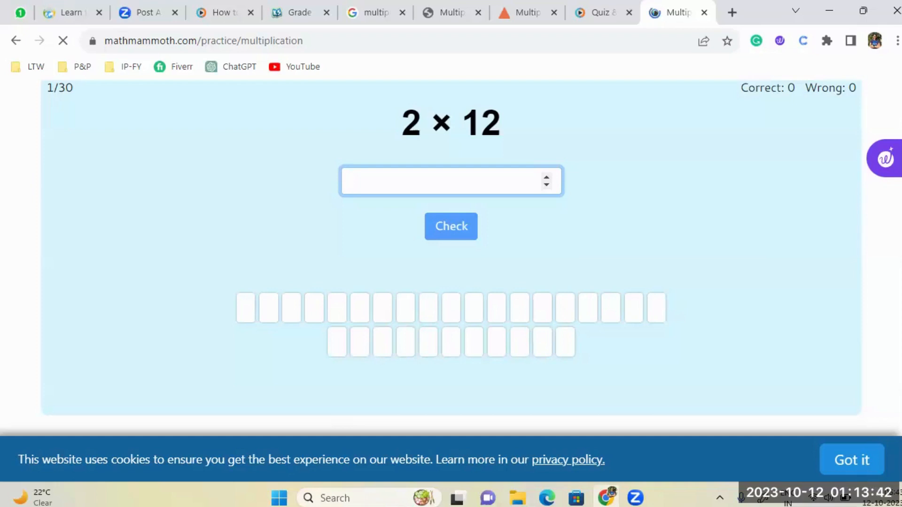
click(451, 181)
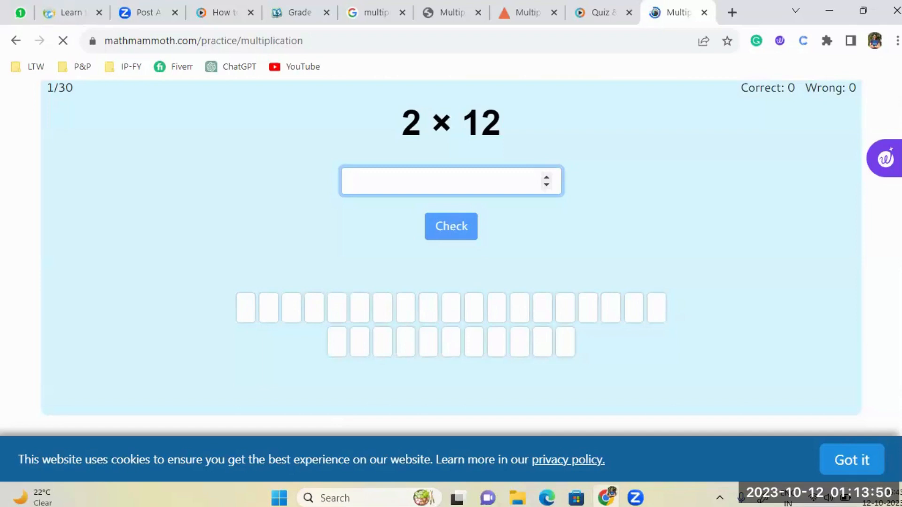
click(451, 181)
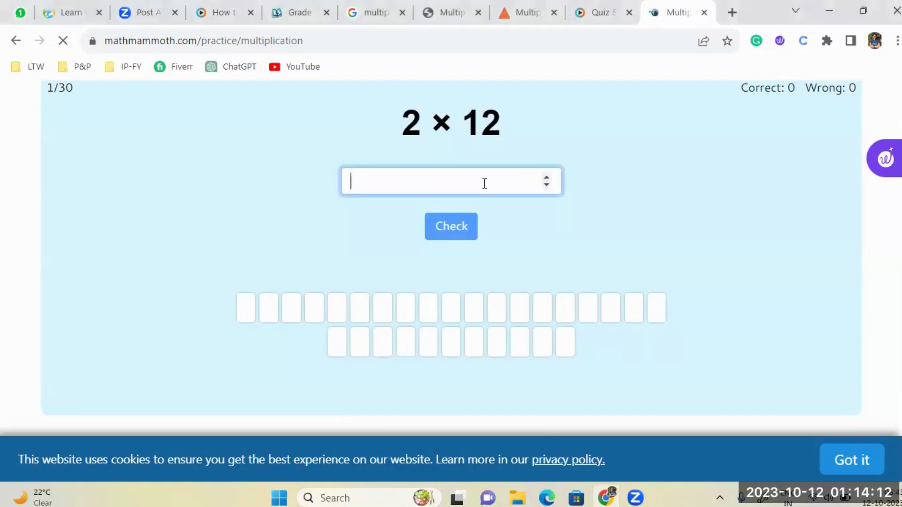
Step: Answer 2 × 12 with 24, get it marked correct, and continue to question 2, 9 × 7
text(24)
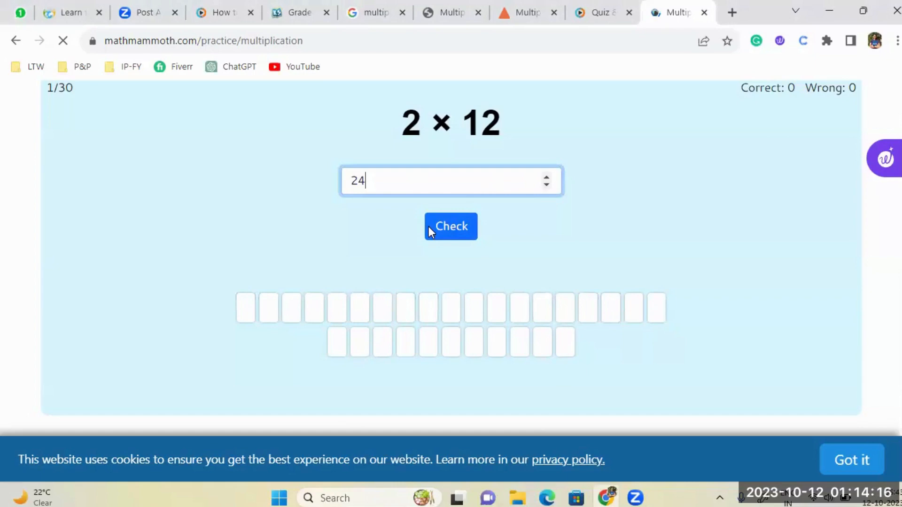
click(450, 226)
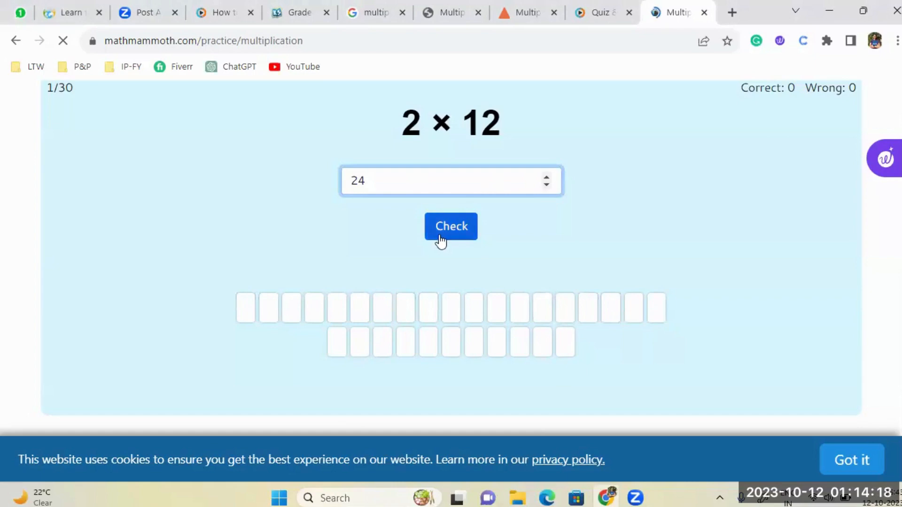
click(451, 226)
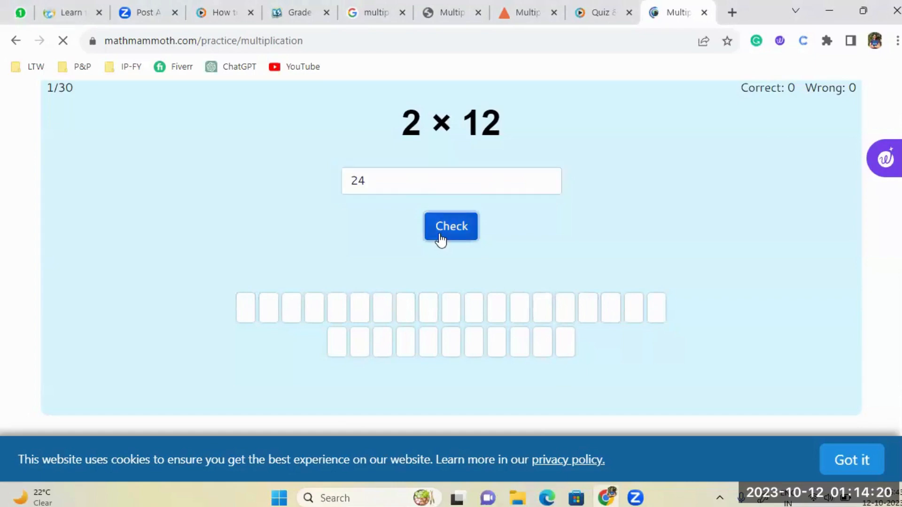
click(451, 227)
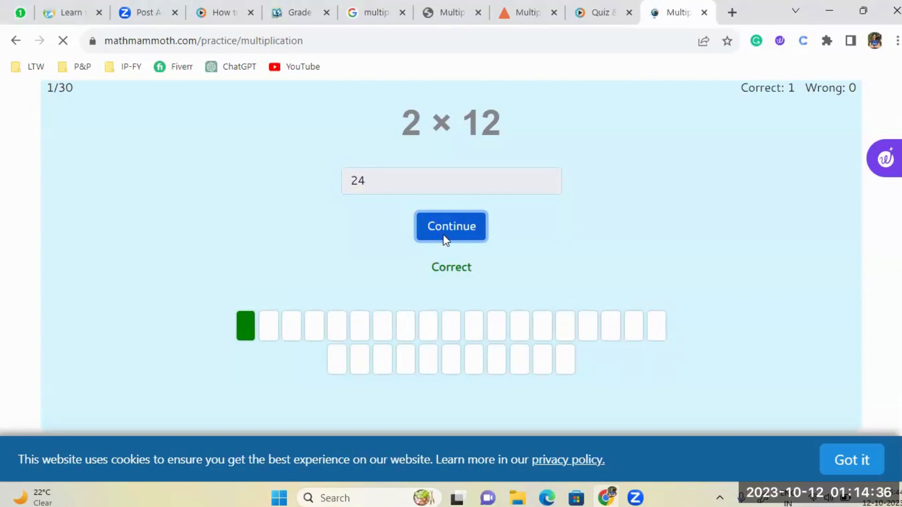
click(451, 226)
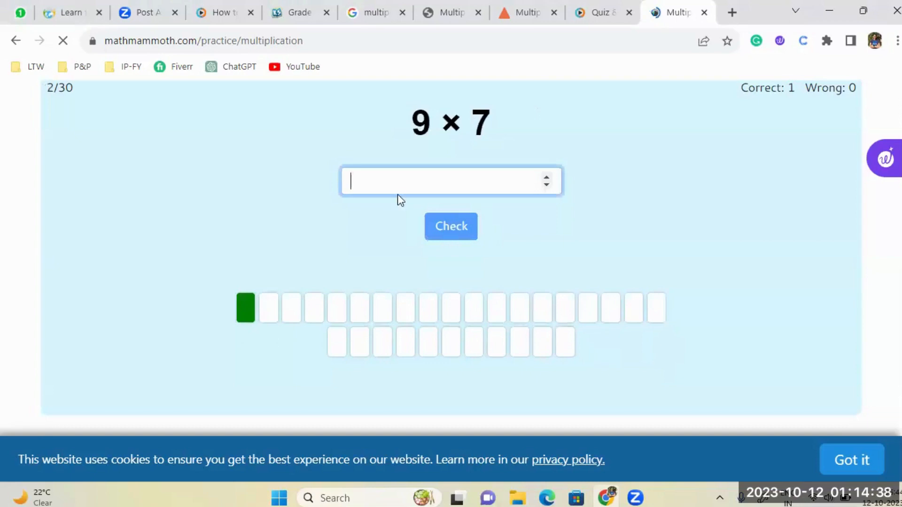
mouse_move(671, 204)
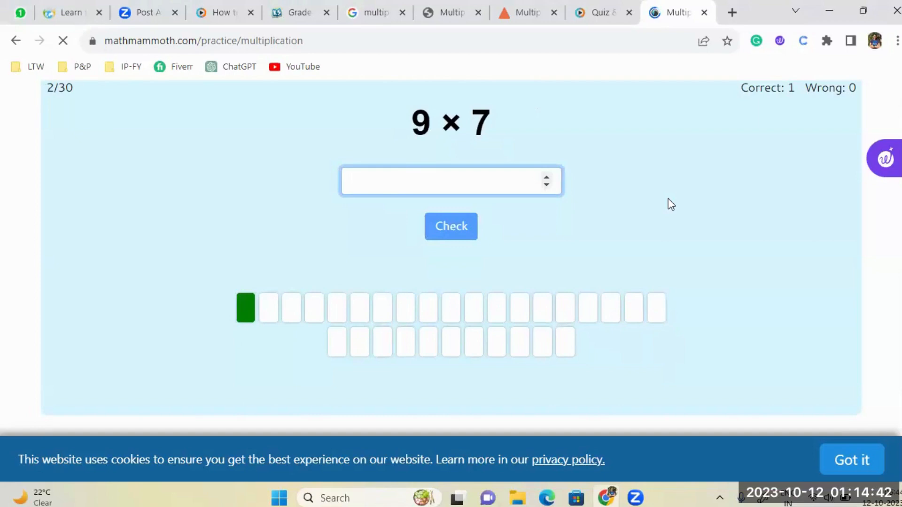
Step: Answer 9 × 7 with 63, marked correct, and continue to question 3
click(451, 181)
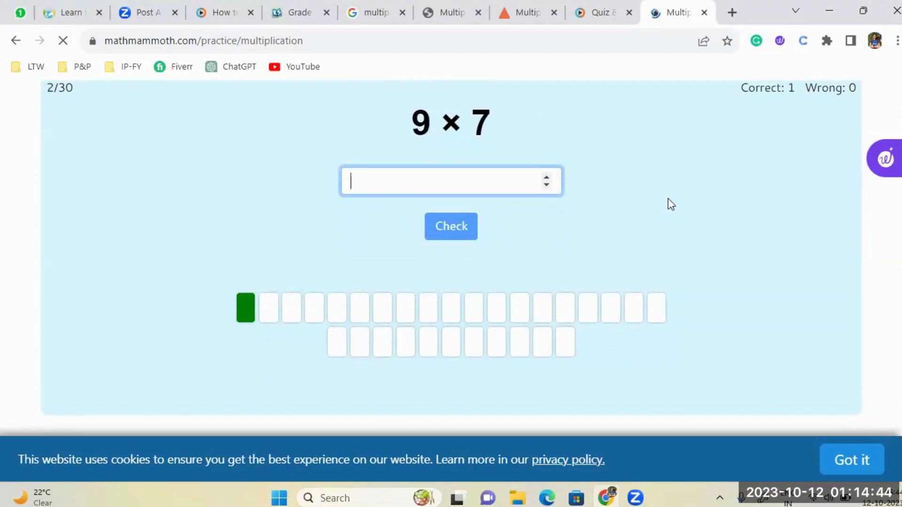
text(6)
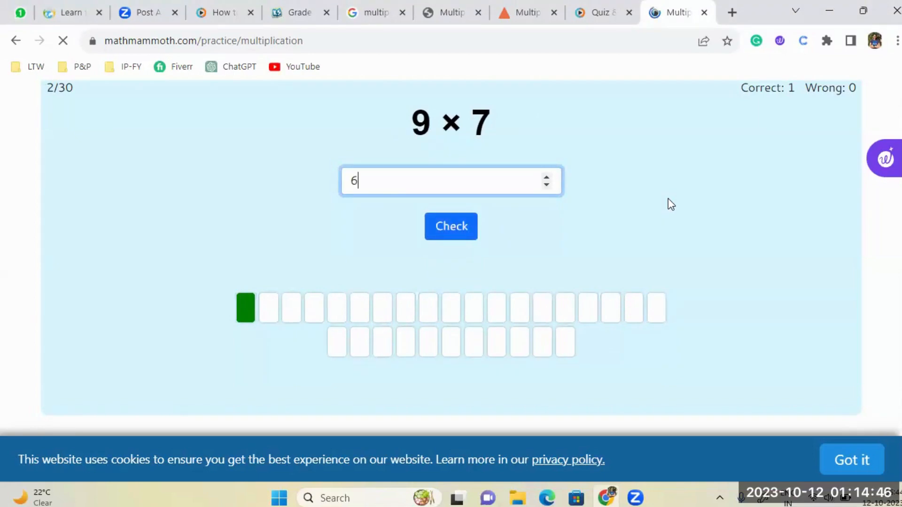
text(3)
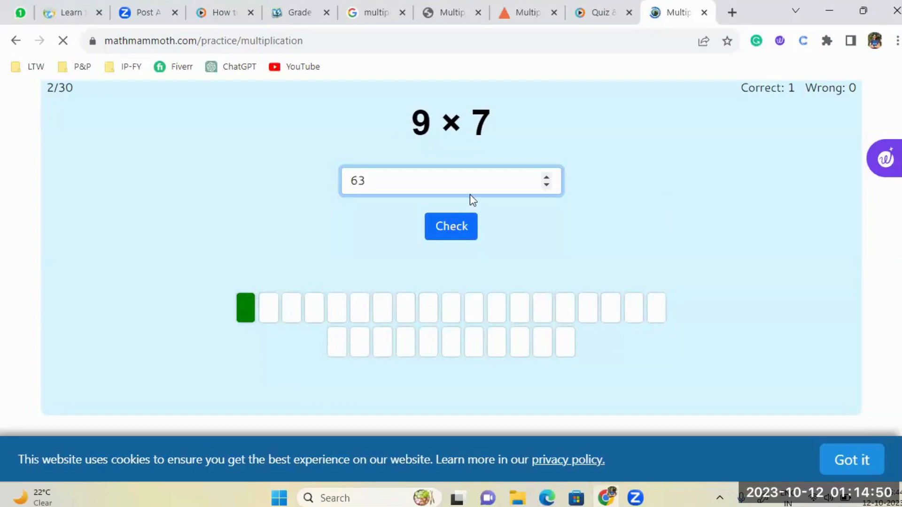
click(451, 227)
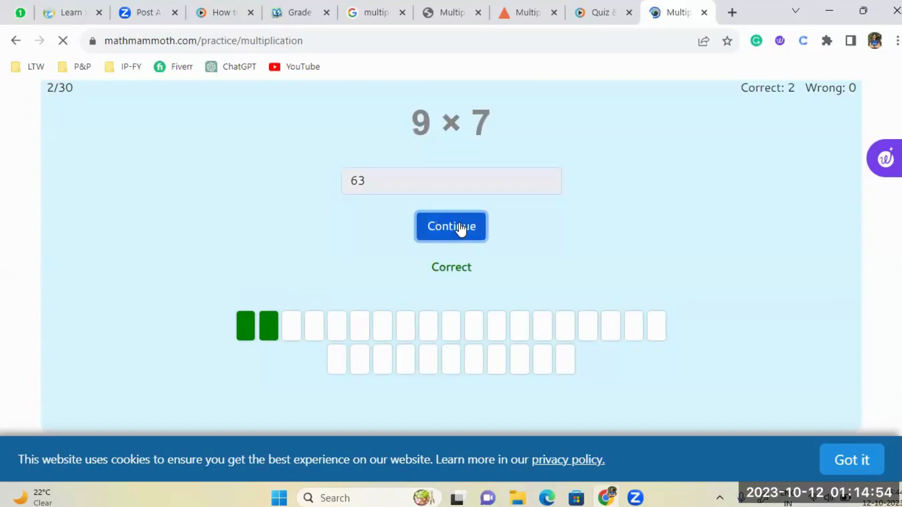
click(451, 227)
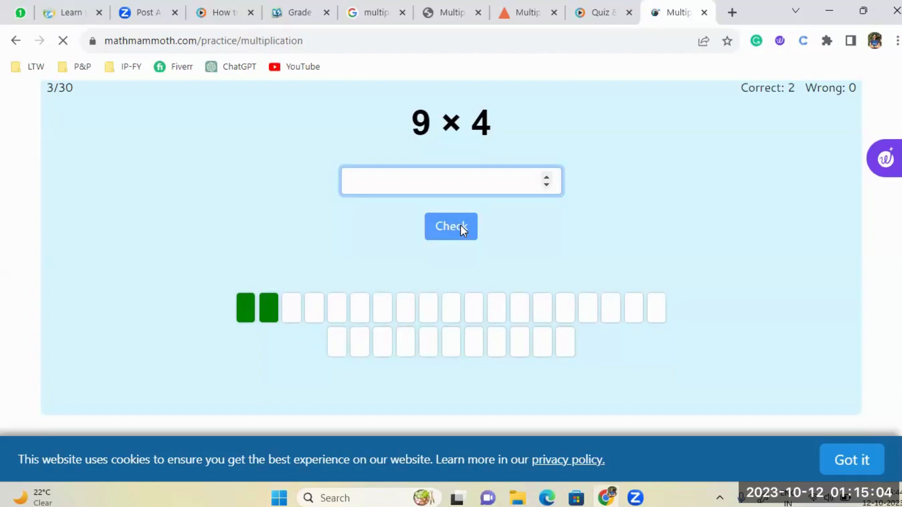
Step: Answer 9 × 4 with 36, marked correct, and continue to question 4, 11 × 1
text(36)
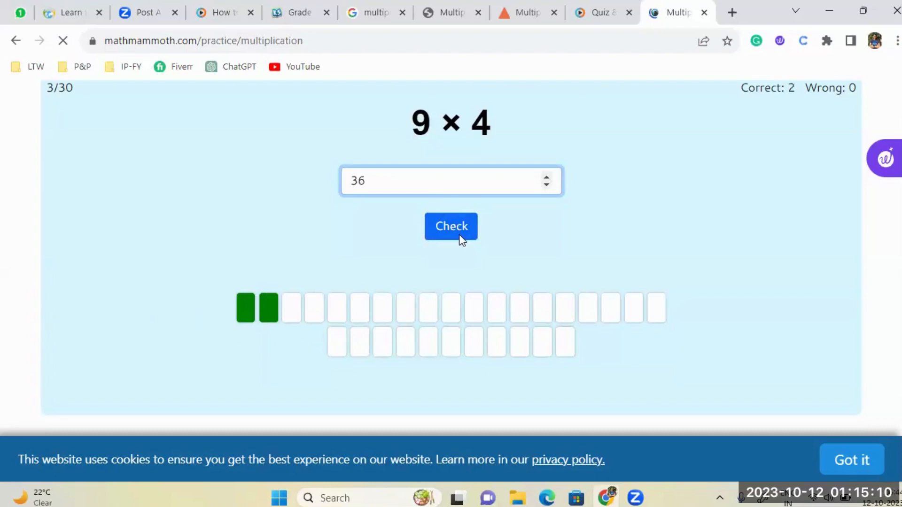
click(451, 226)
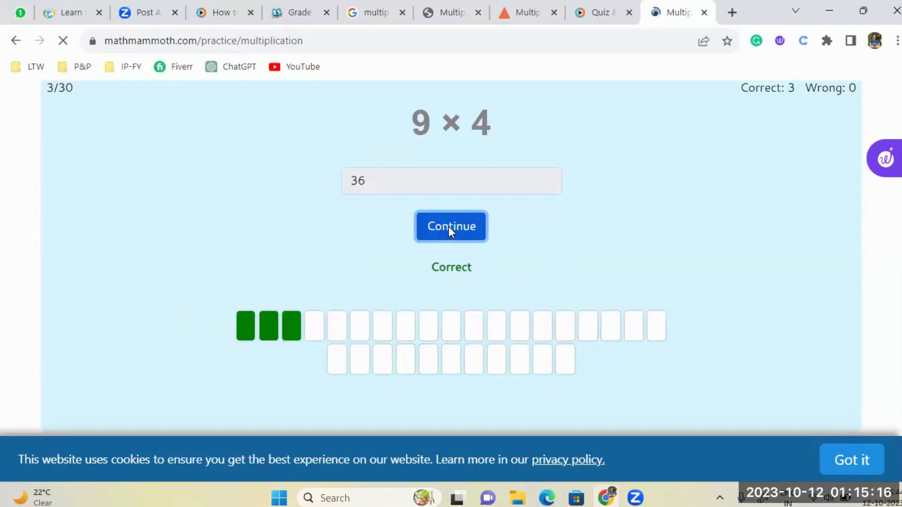
click(450, 226)
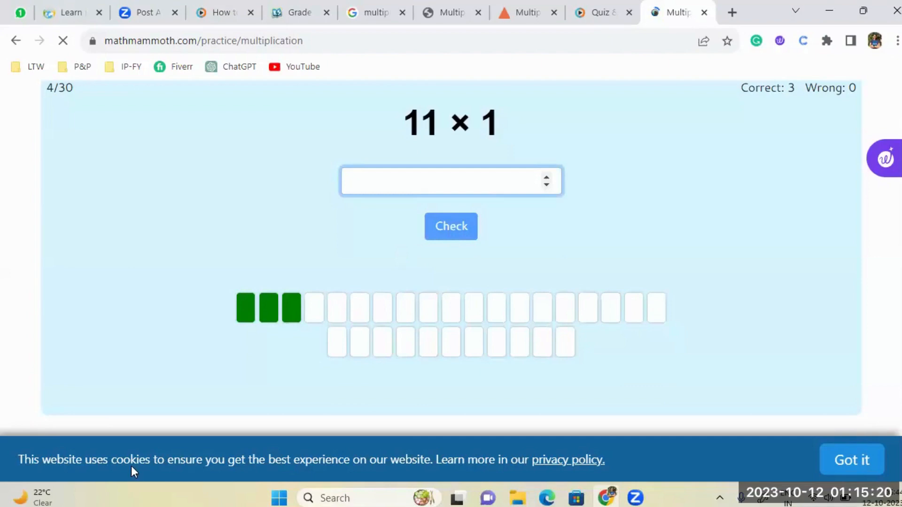
Step: Answer 11 × 1 with 11, marked correct, and continue to question 5
text(1)
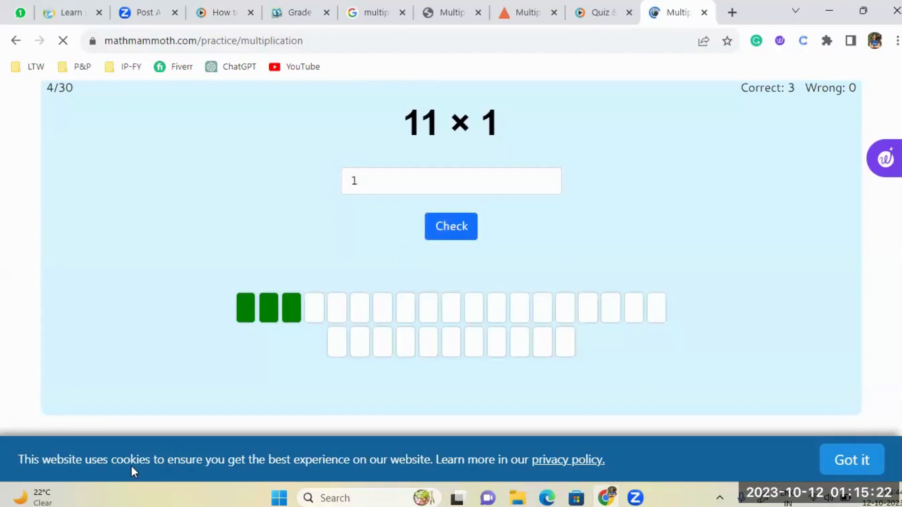
click(63, 41)
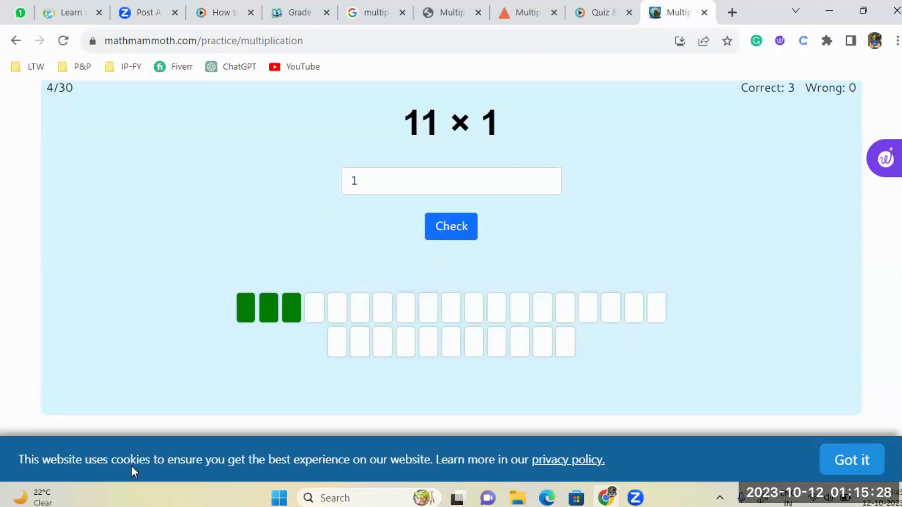
mouse_move(321, 253)
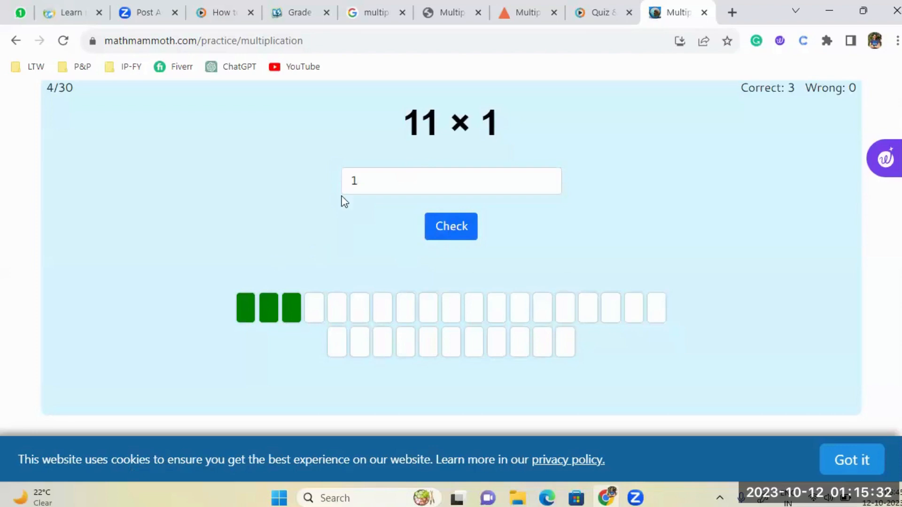
click(450, 180)
text(1)
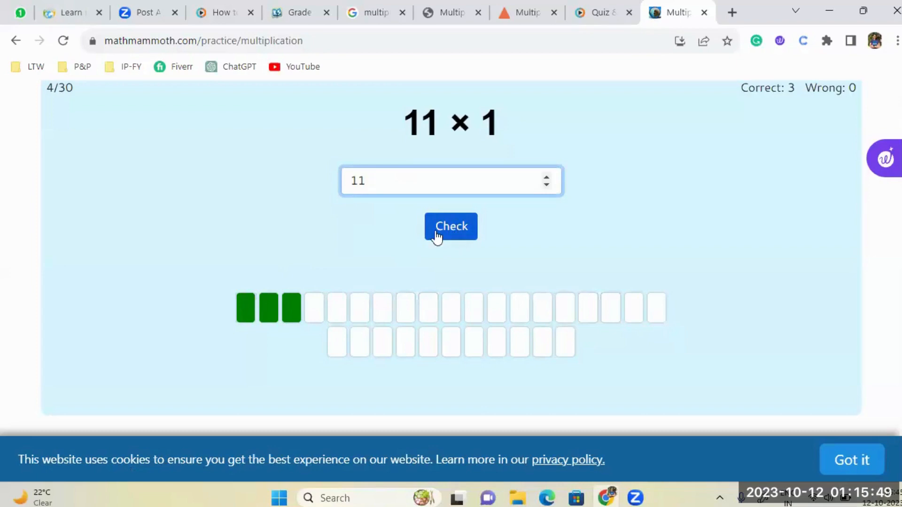
click(450, 180)
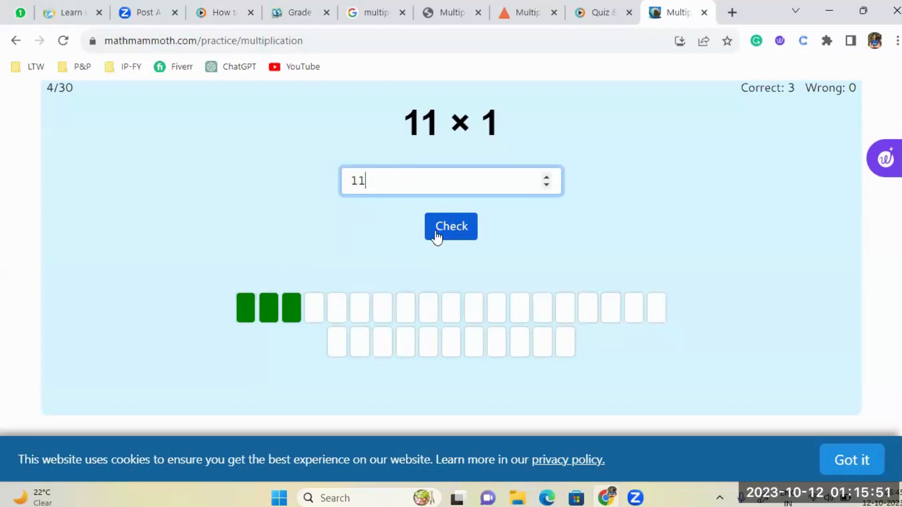
click(451, 227)
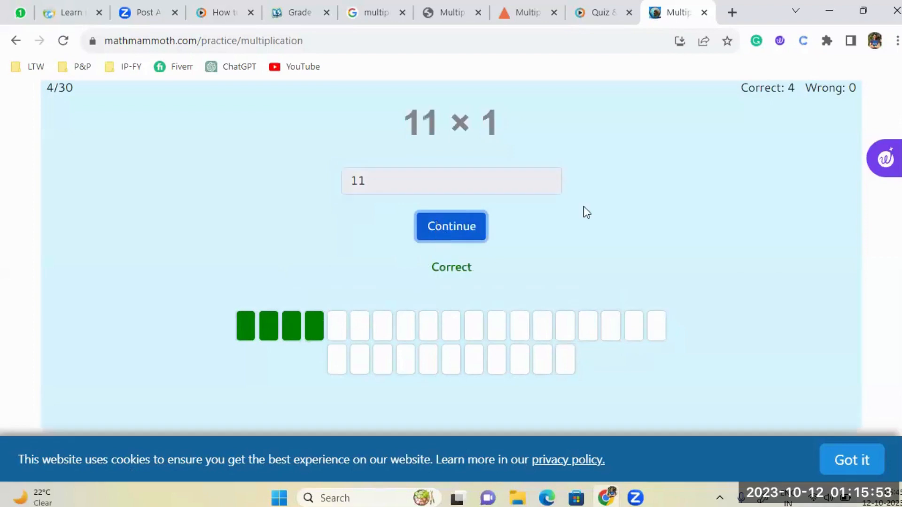
mouse_move(598, 209)
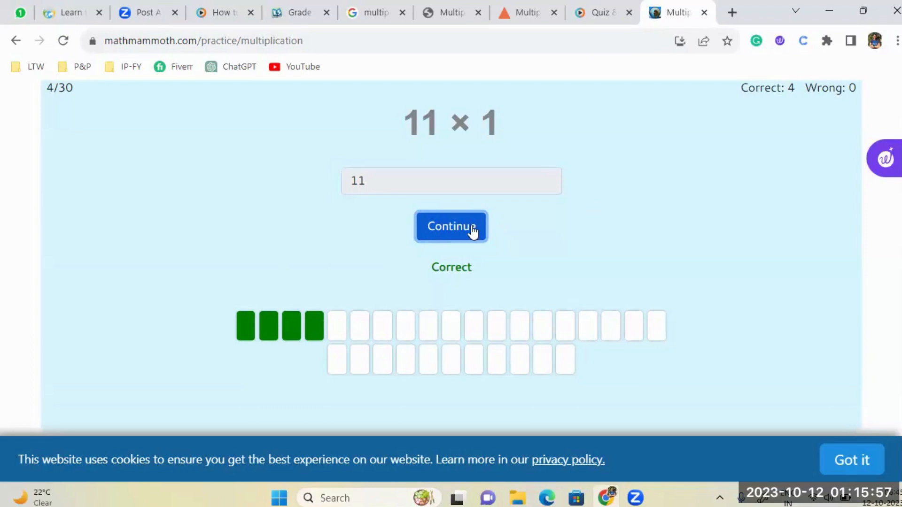
click(451, 226)
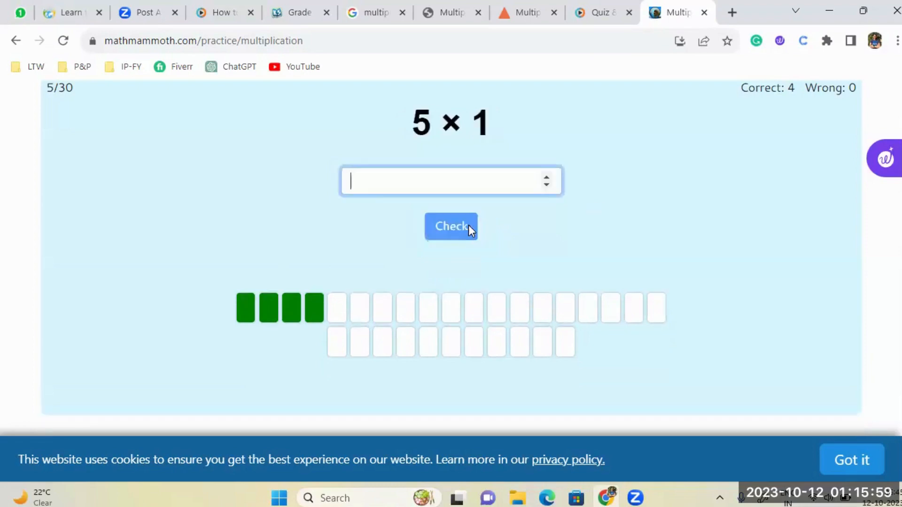
mouse_move(529, 225)
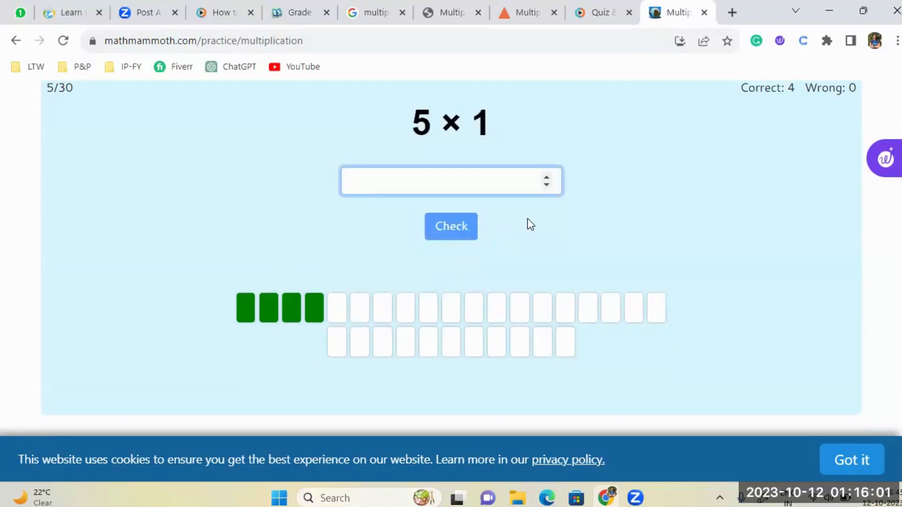
Step: Answer 5 × 1 with 5, bringing the score to 5 correct, 0 wrong
text(5)
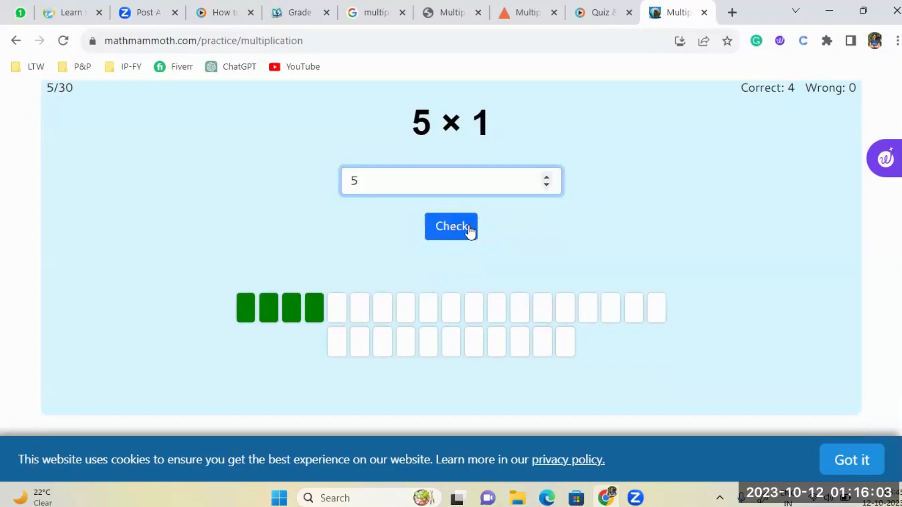
click(451, 226)
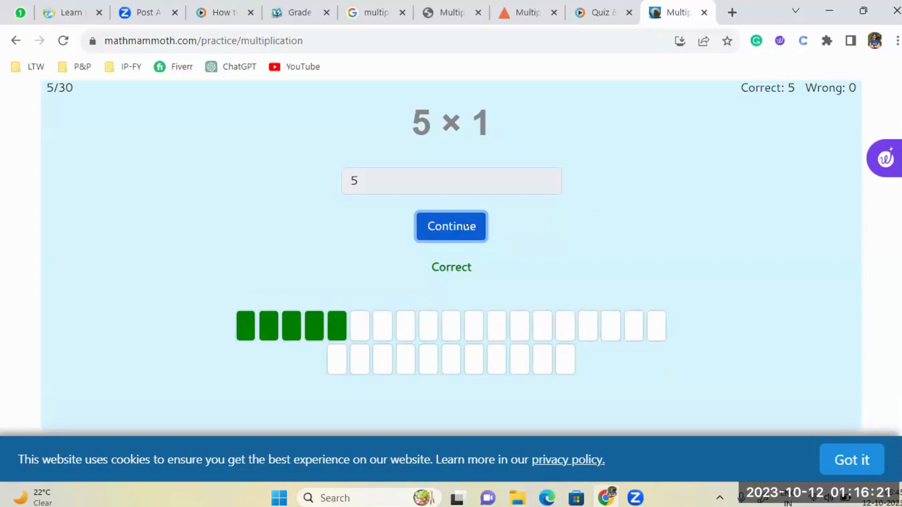
Step: Continue to question 6 and answer 7 × 12 with 84, marked correct
click(451, 226)
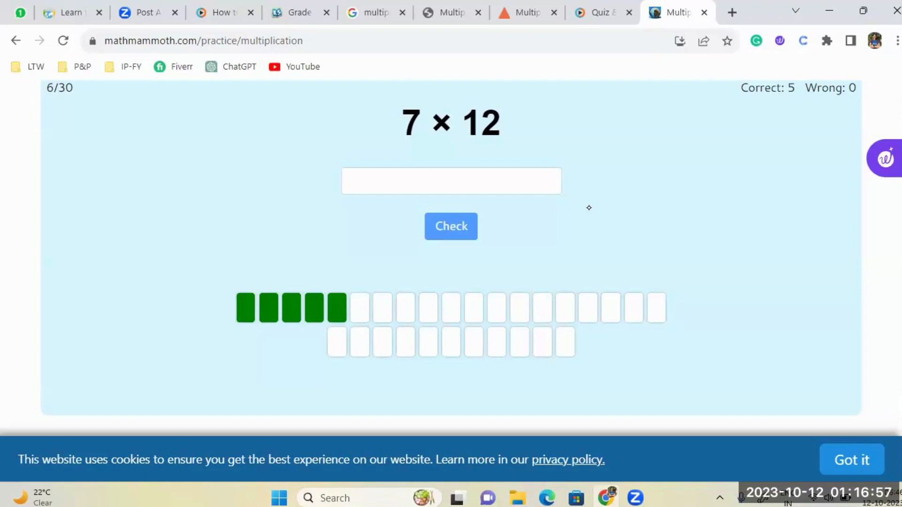
mouse_move(475, 114)
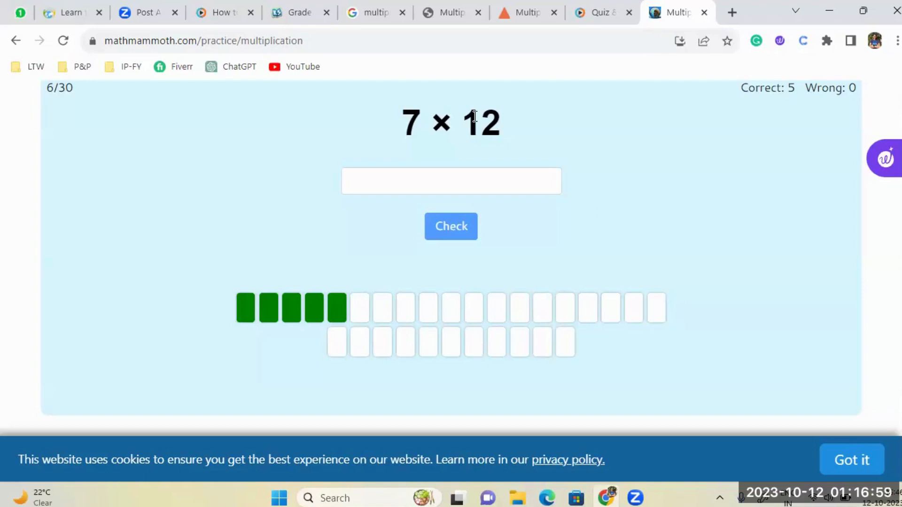
click(450, 180)
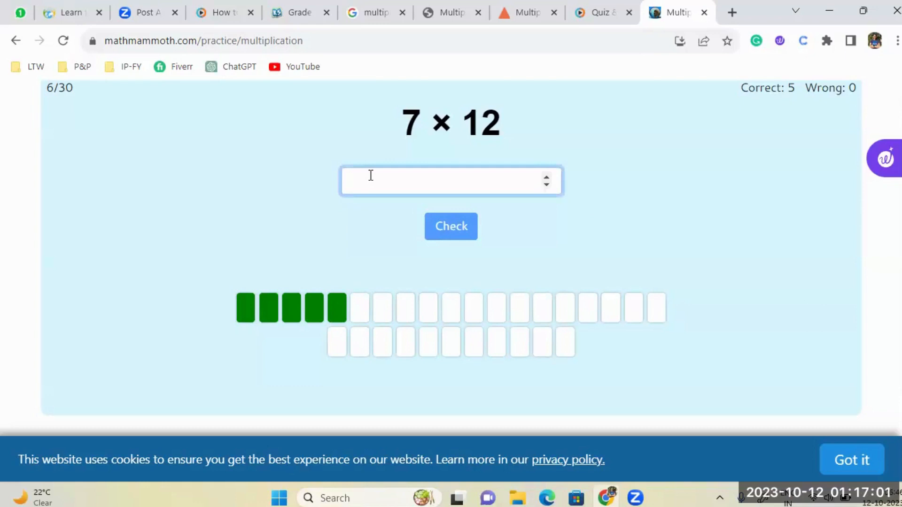
text(8)
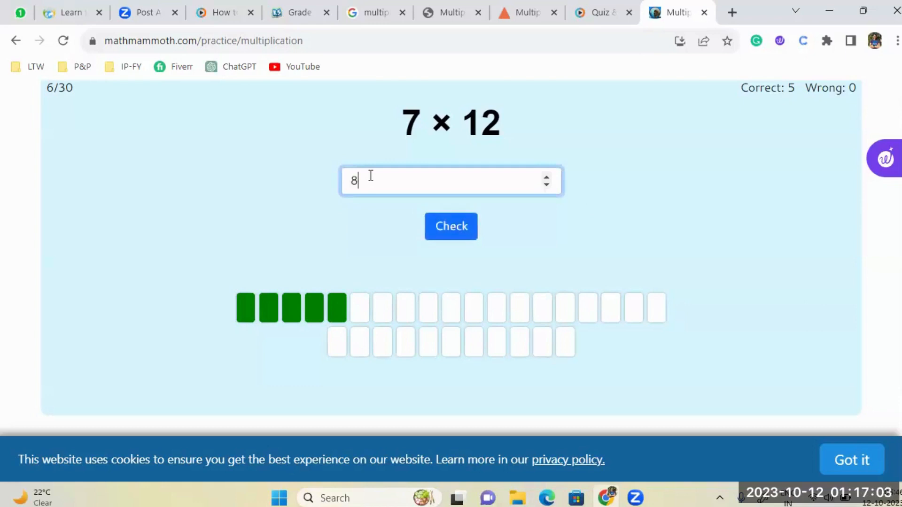
text(4)
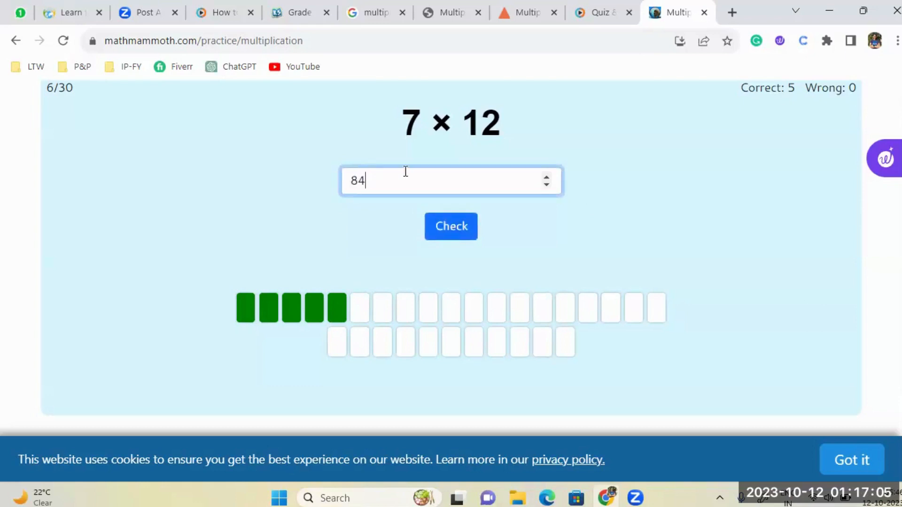
click(451, 226)
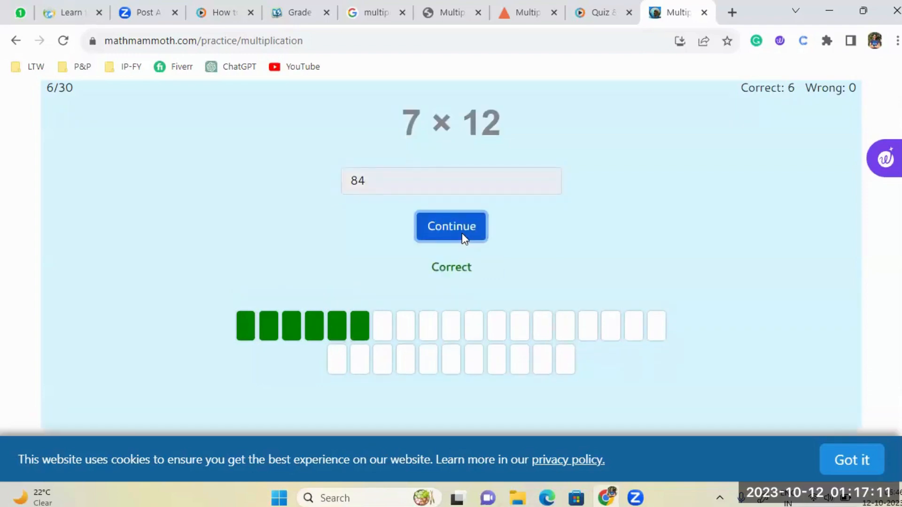
click(451, 227)
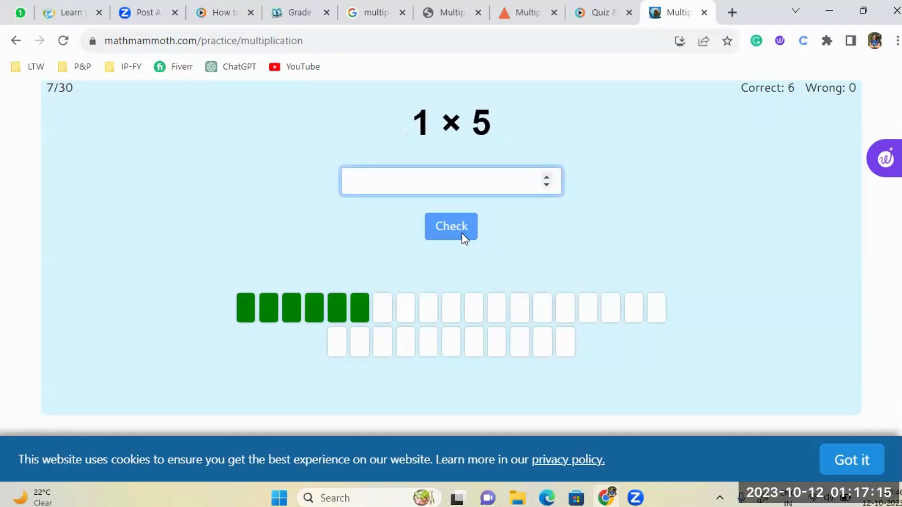
Step: Answer 1 × 5 with 5, reaching 7 correct, 0 wrong
text(5)
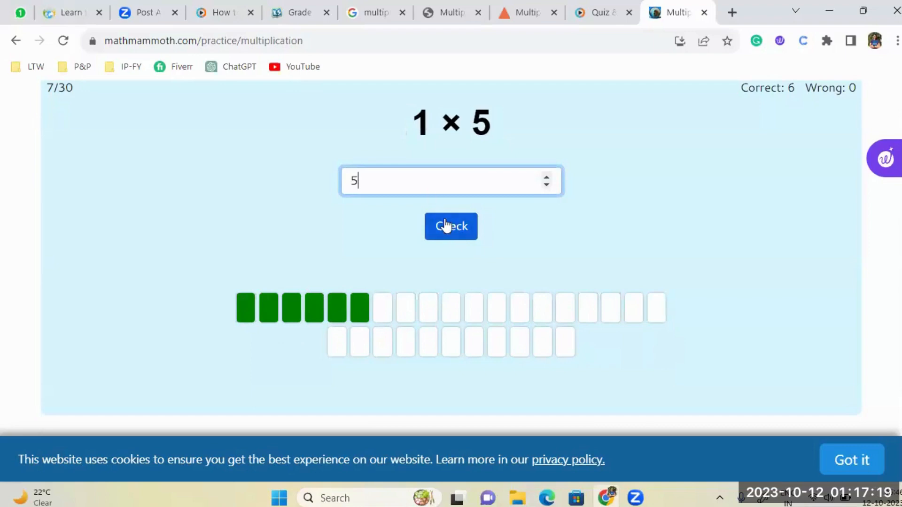
click(451, 227)
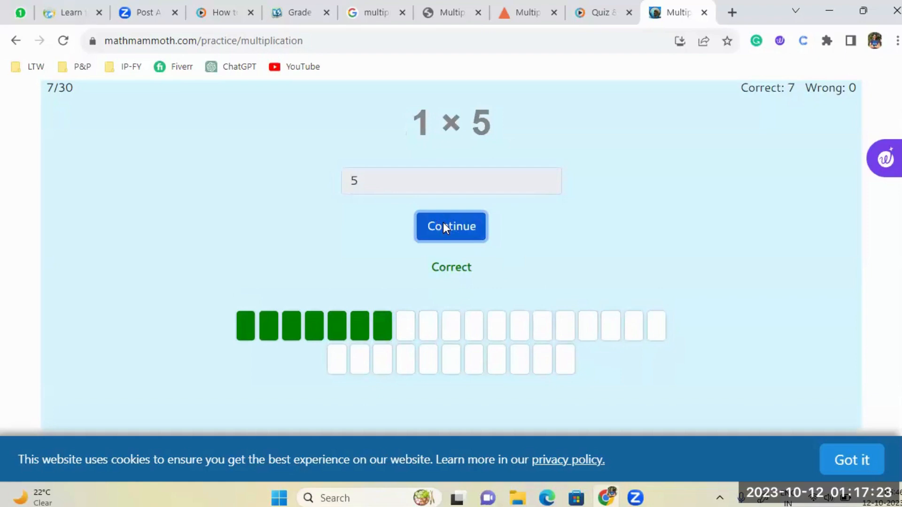
Step: Answer 9 × 3 with 36, marked wrong (27), and continue to question 9, 15 × 1
click(450, 227)
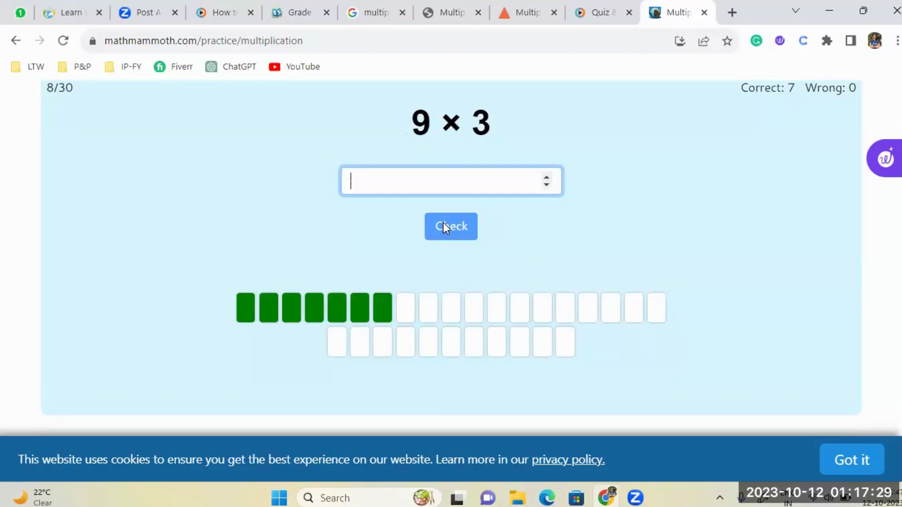
text(3)
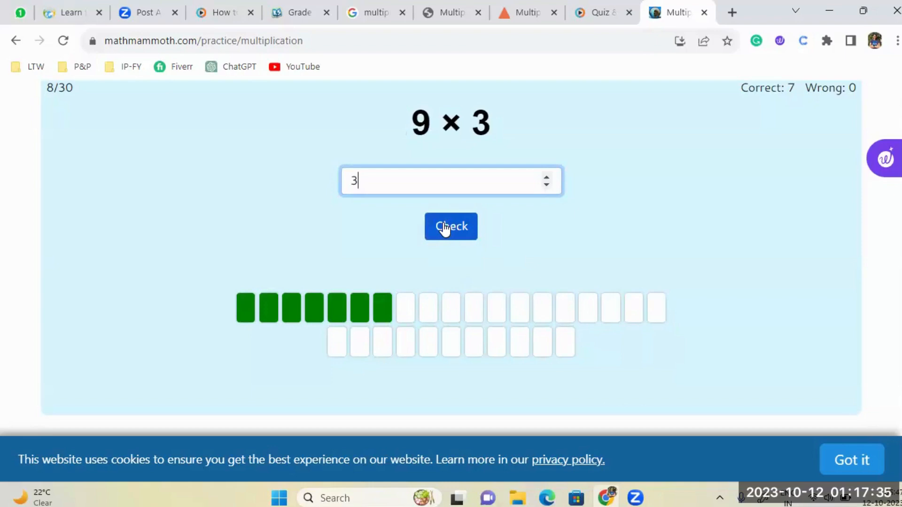
text(6)
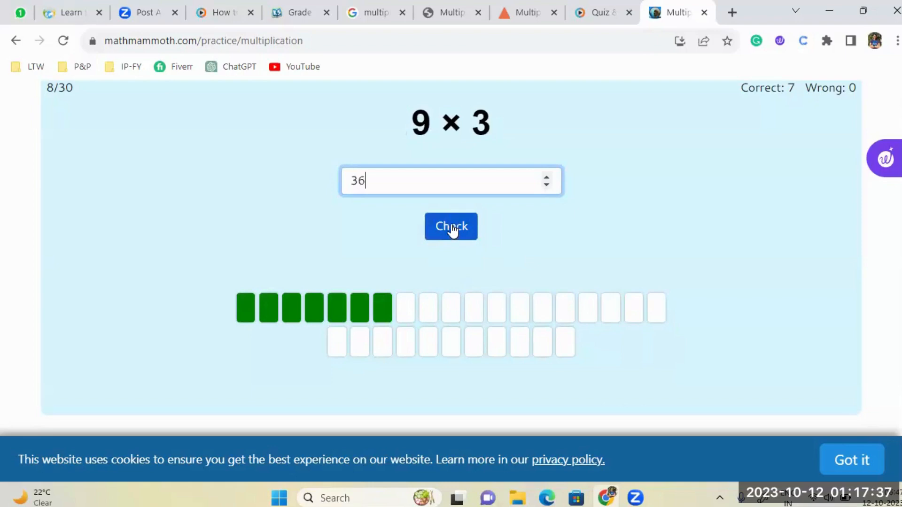
click(451, 226)
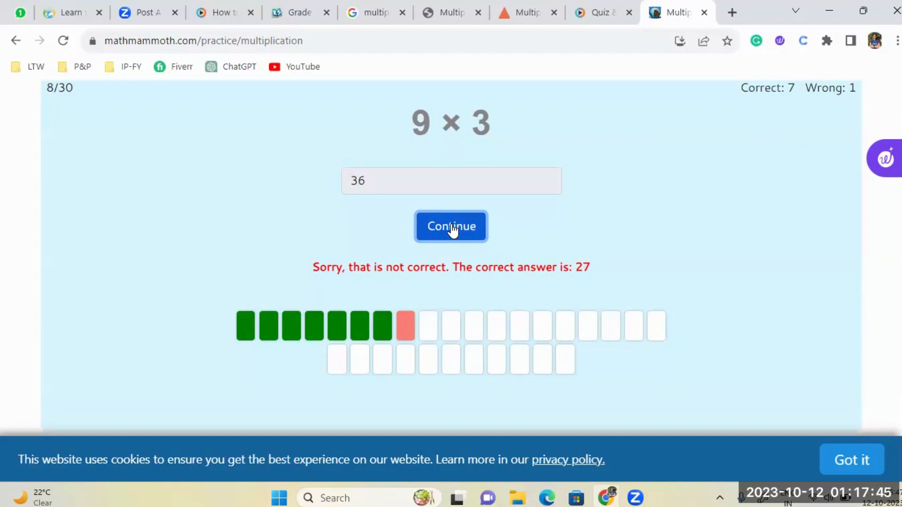
click(451, 227)
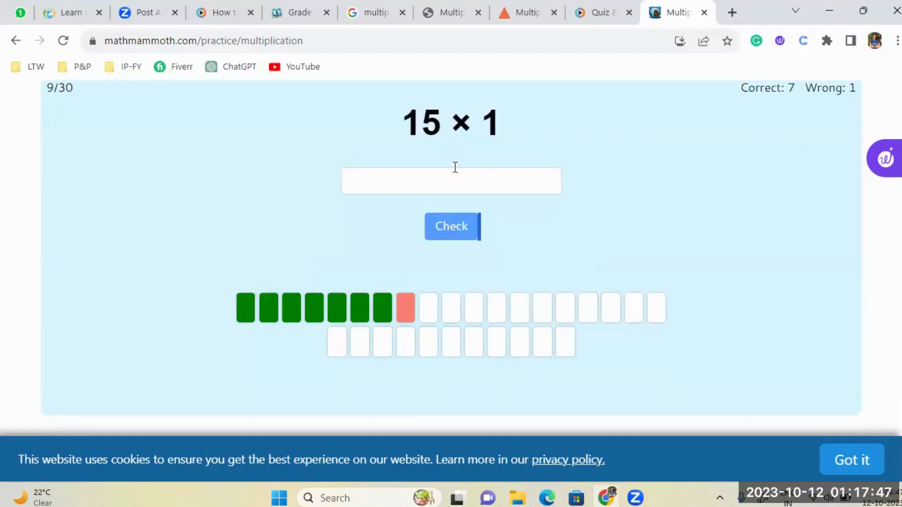